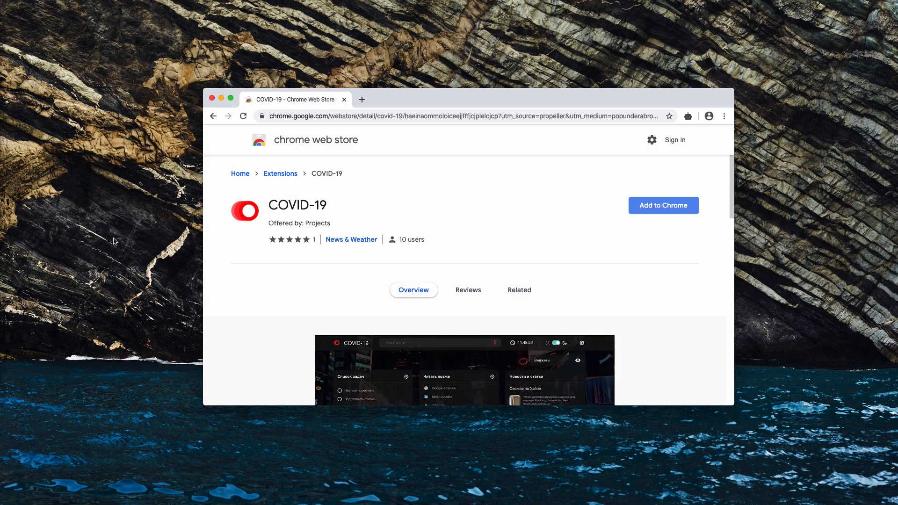
mouse_move(331, 214)
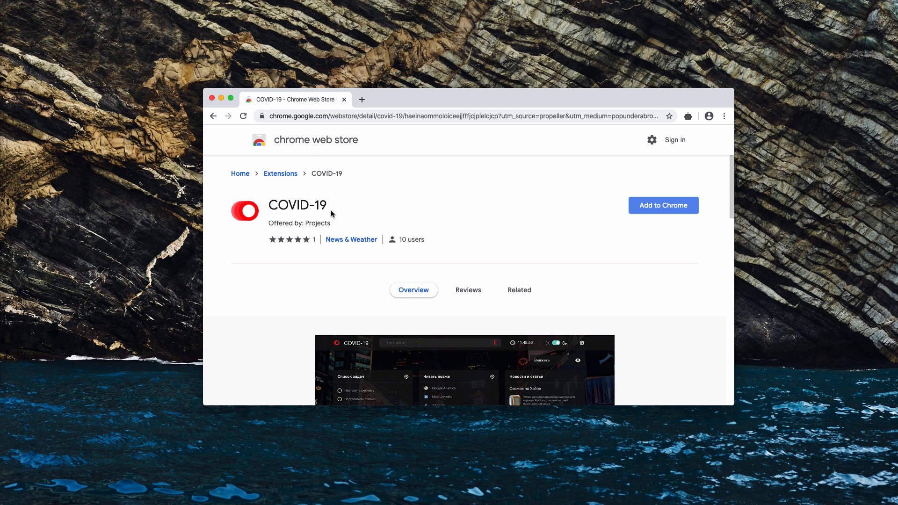
mouse_move(328, 251)
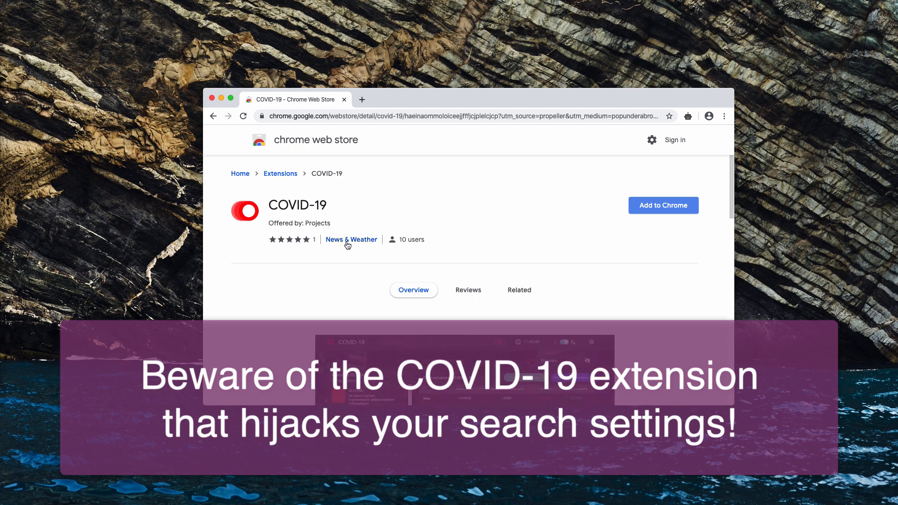
Add the COVID-19 extension from the Web Store, approving its requested permissions
scroll("down", 3)
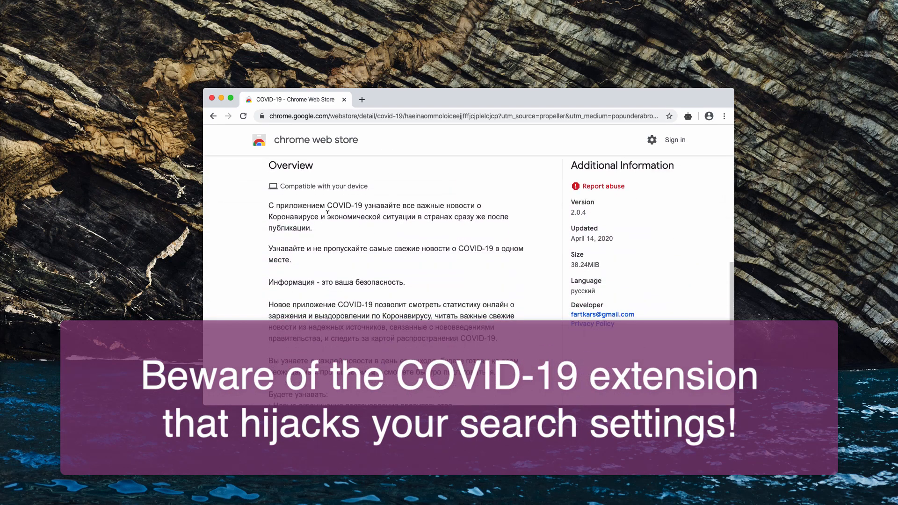
mouse_move(390, 215)
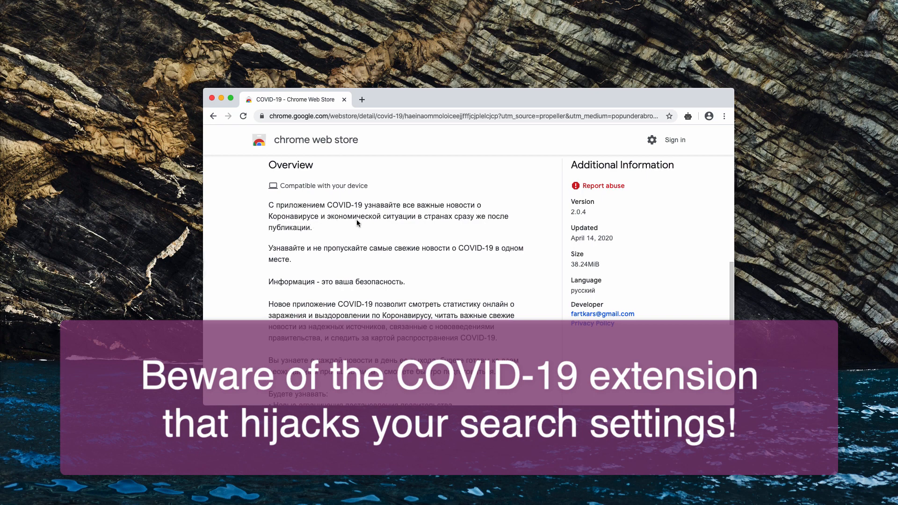
mouse_move(420, 223)
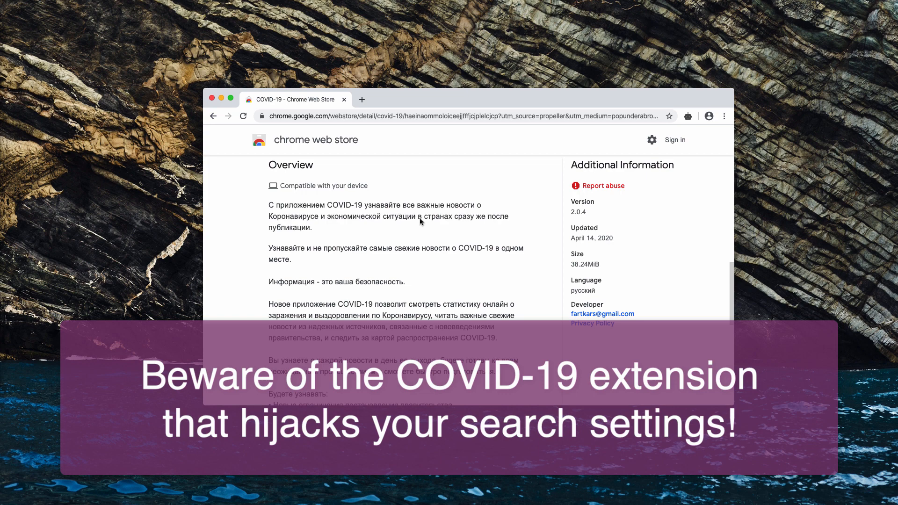
mouse_move(397, 234)
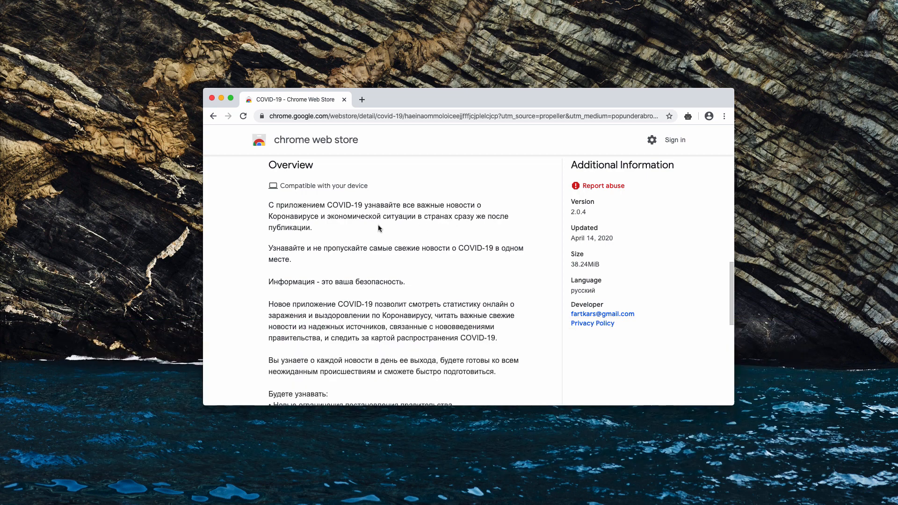
scroll("up", 3)
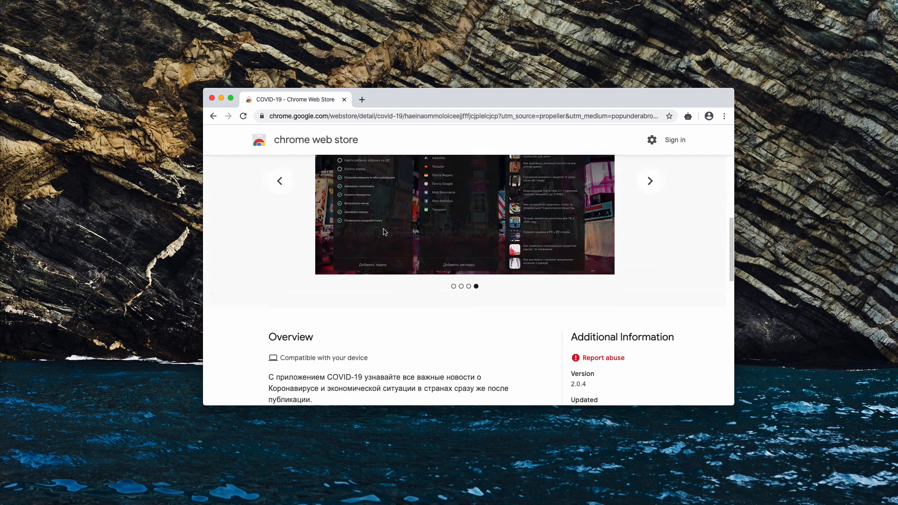
scroll("up", 3)
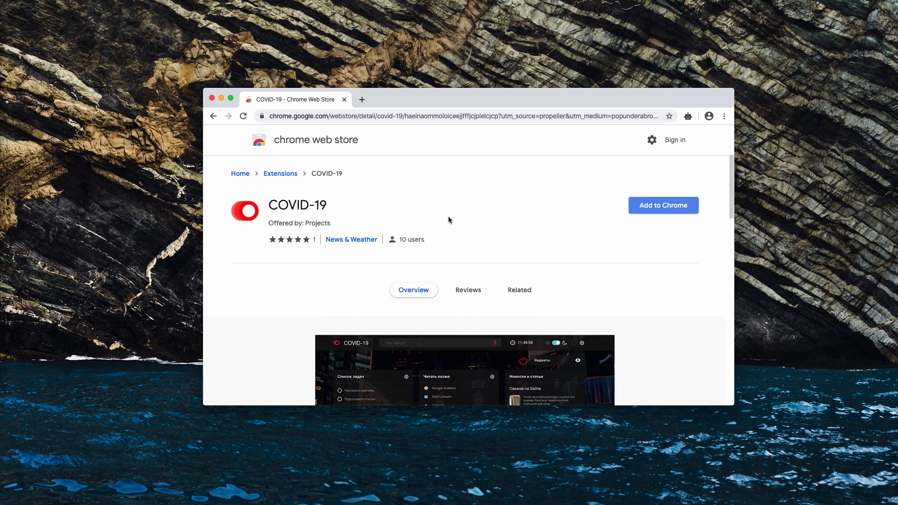
mouse_move(563, 208)
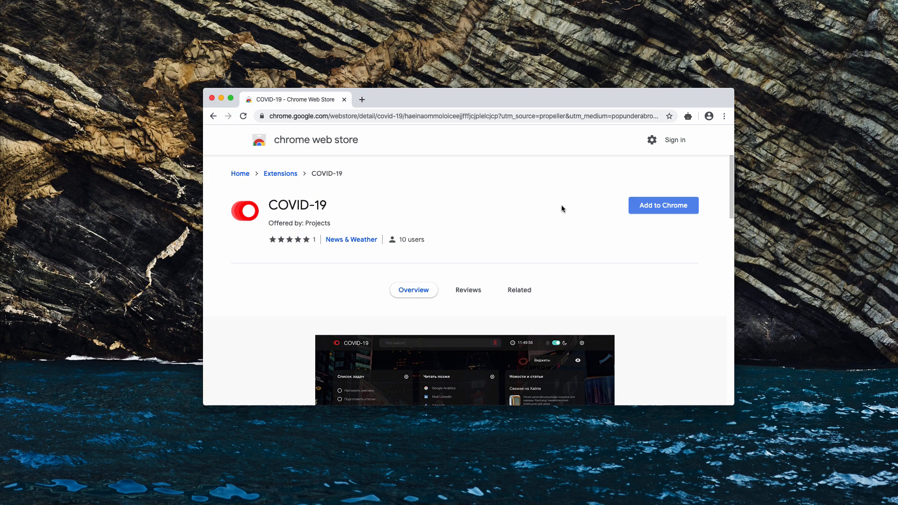
left_click(662, 205)
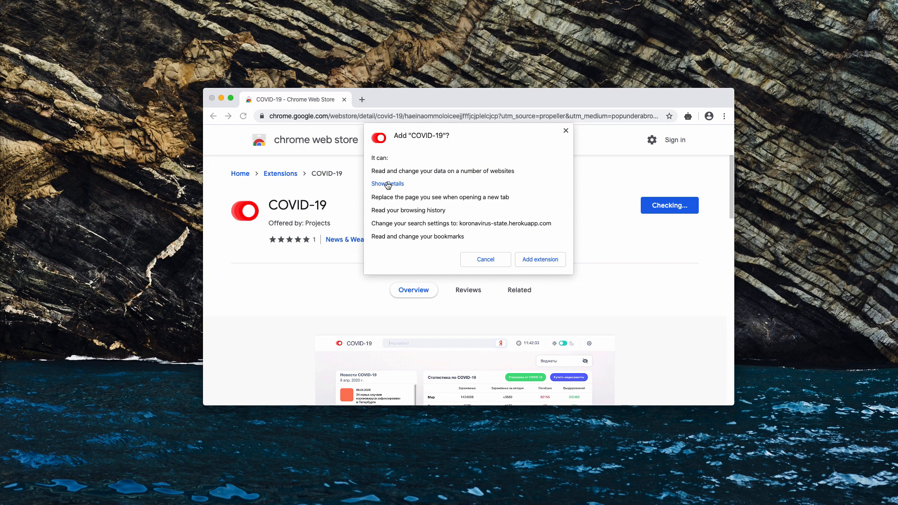
mouse_move(483, 172)
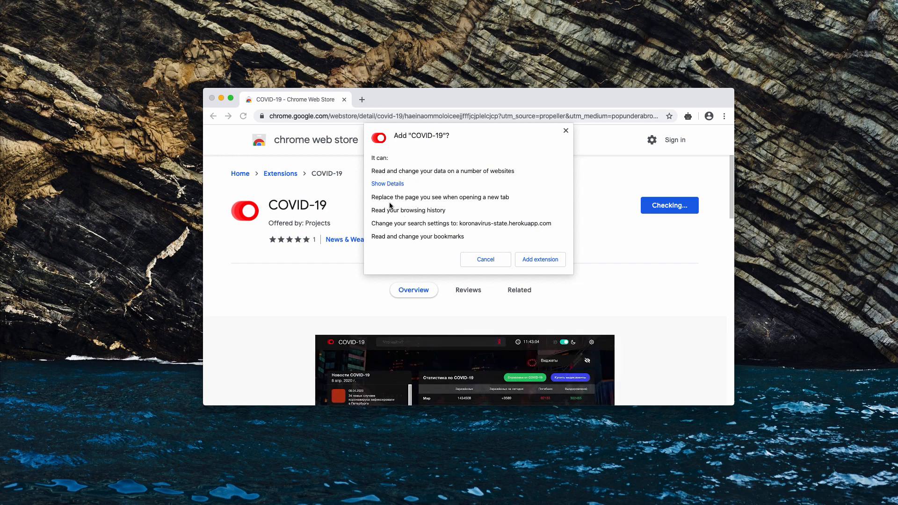
mouse_move(420, 203)
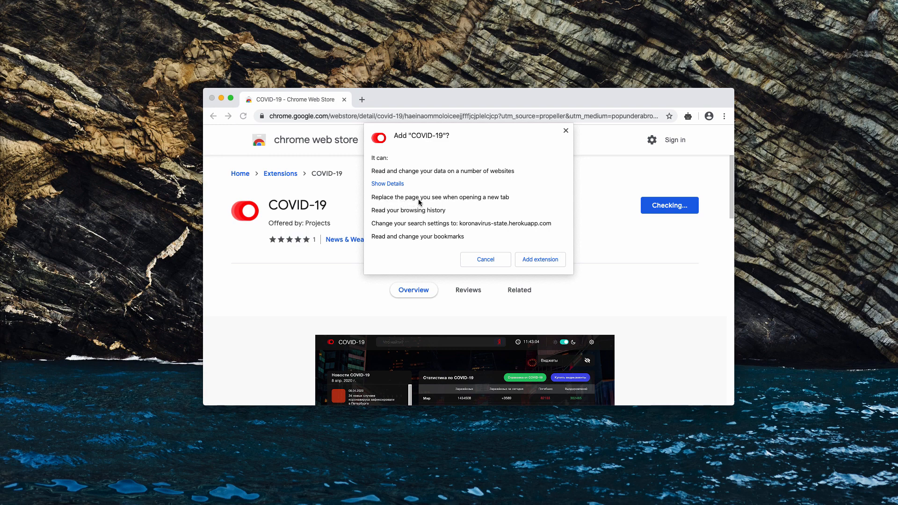
mouse_move(507, 202)
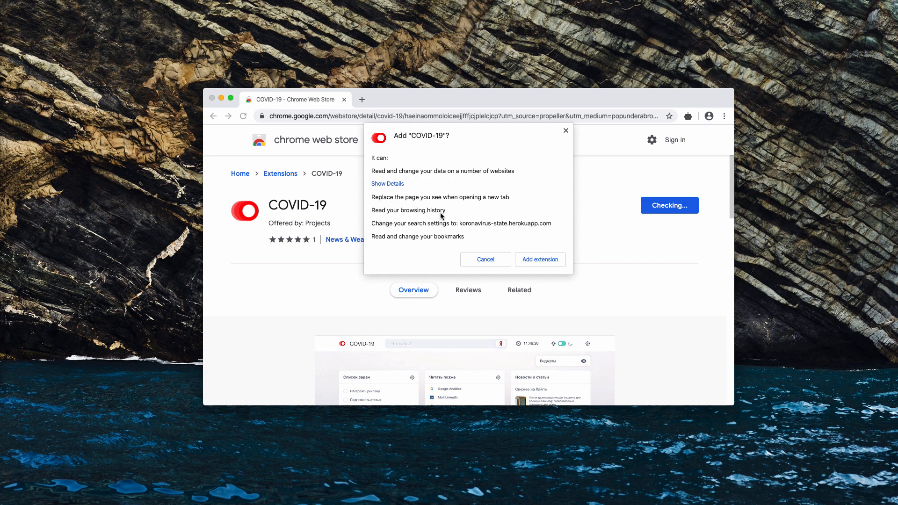
mouse_move(417, 230)
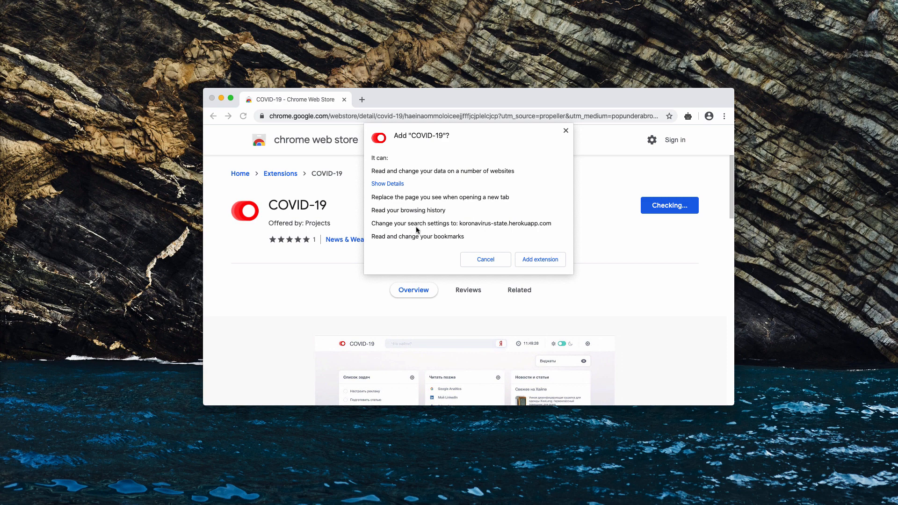
mouse_move(490, 232)
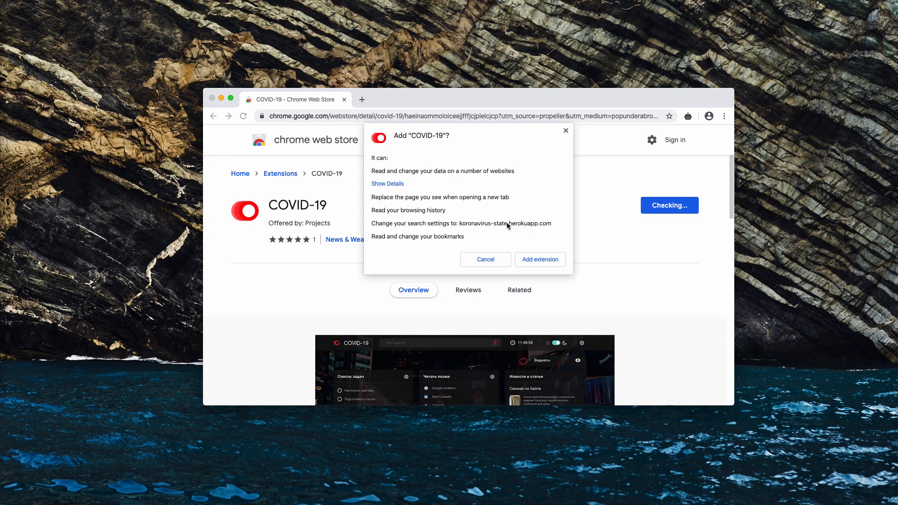
mouse_move(409, 216)
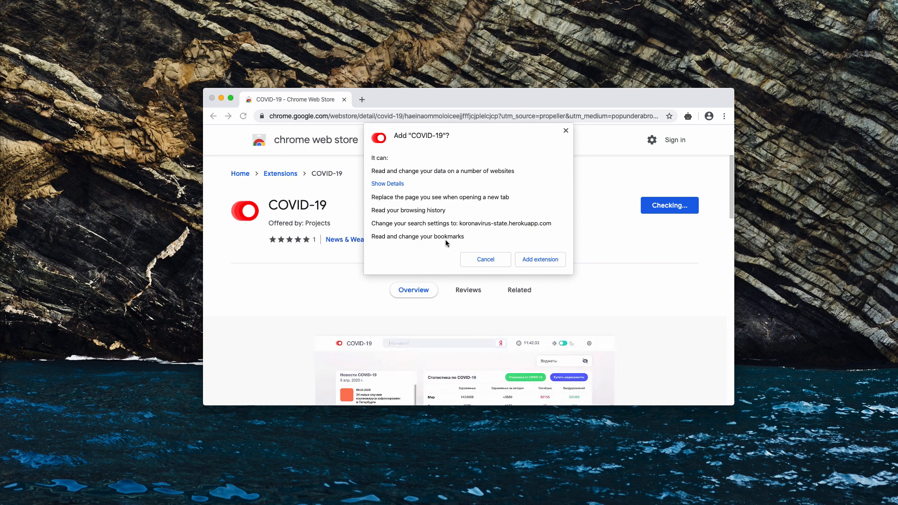
mouse_move(545, 247)
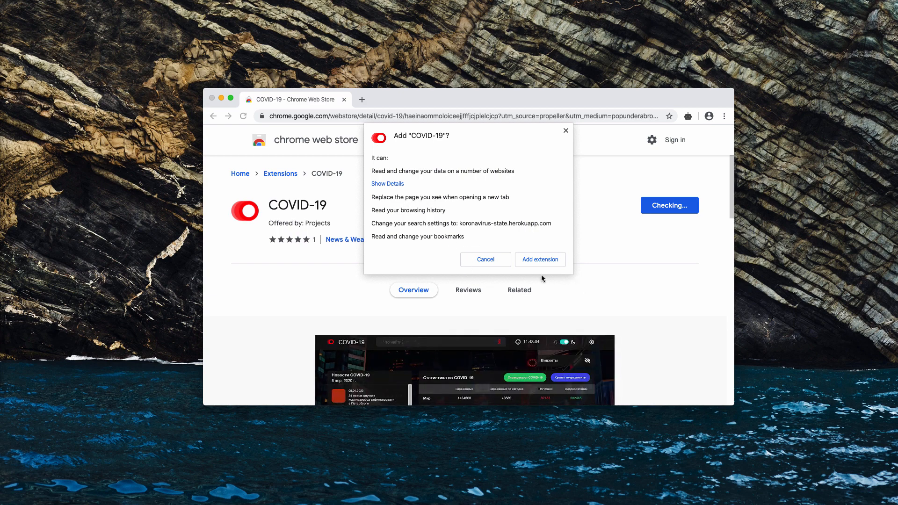
mouse_move(358, 208)
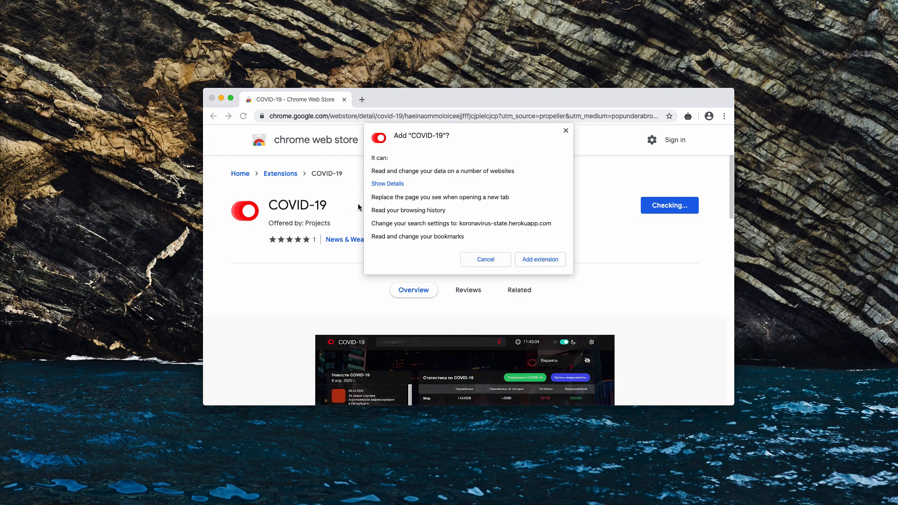
mouse_move(383, 202)
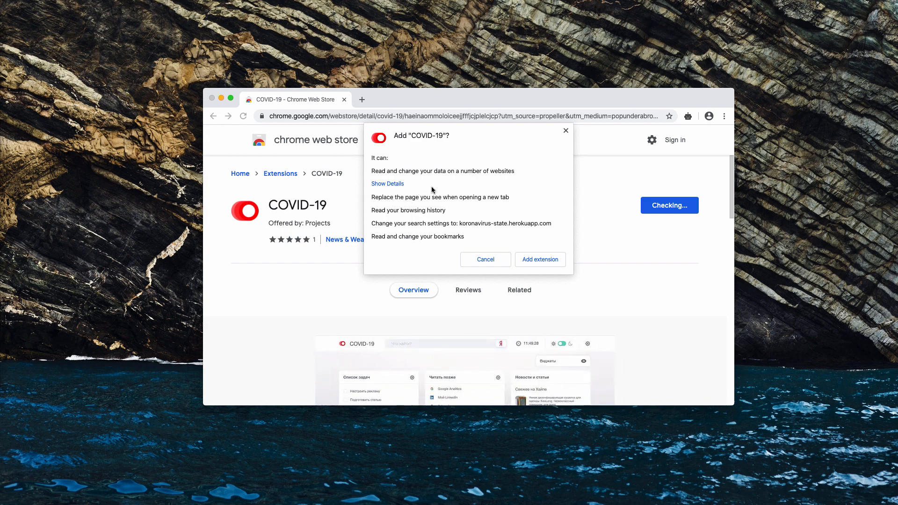
mouse_move(427, 143)
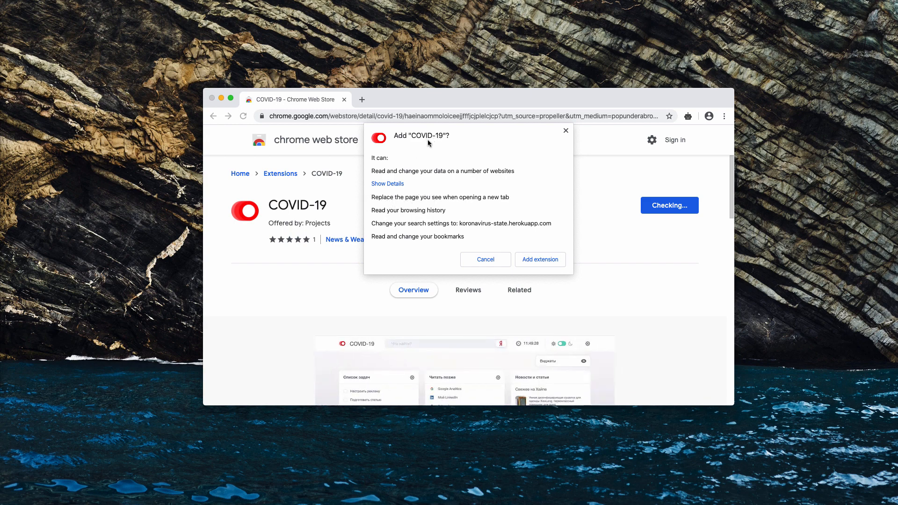
mouse_move(348, 274)
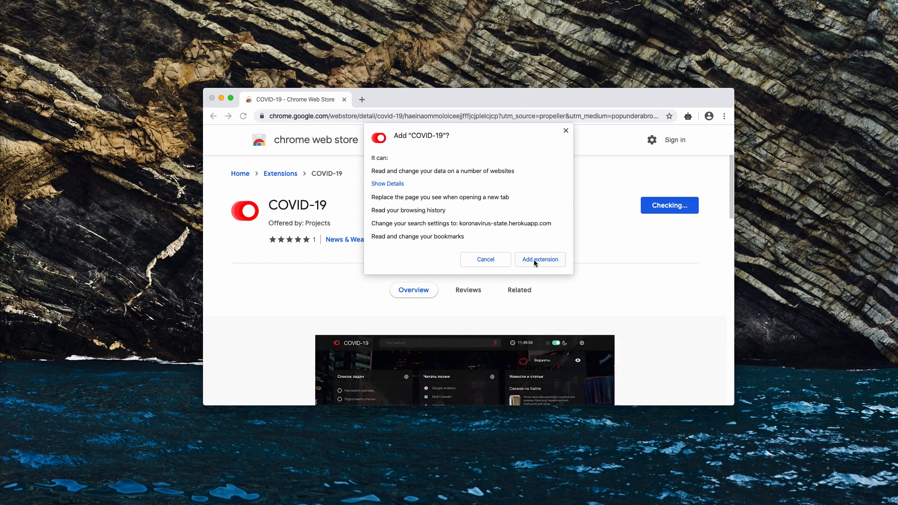
left_click(538, 259)
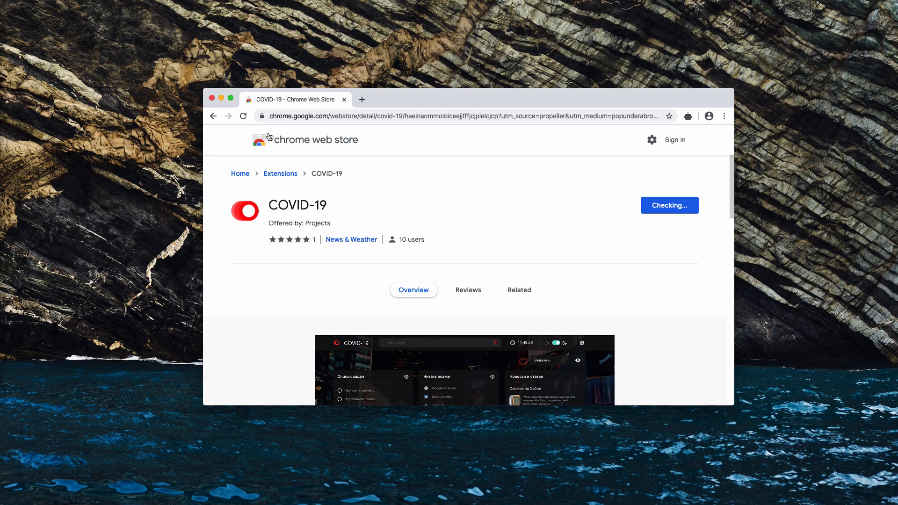
Open a third tab, which loads the COVID-19 news page
left_click(669, 205)
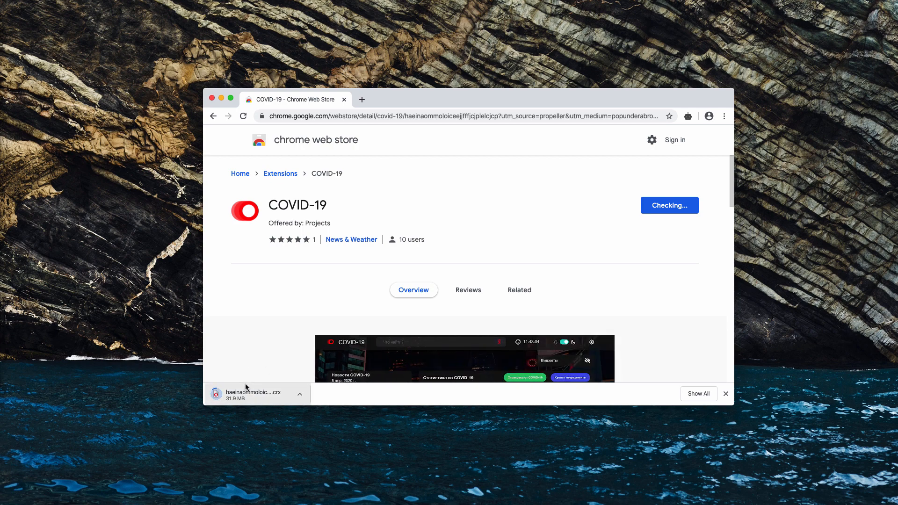
left_click(726, 394)
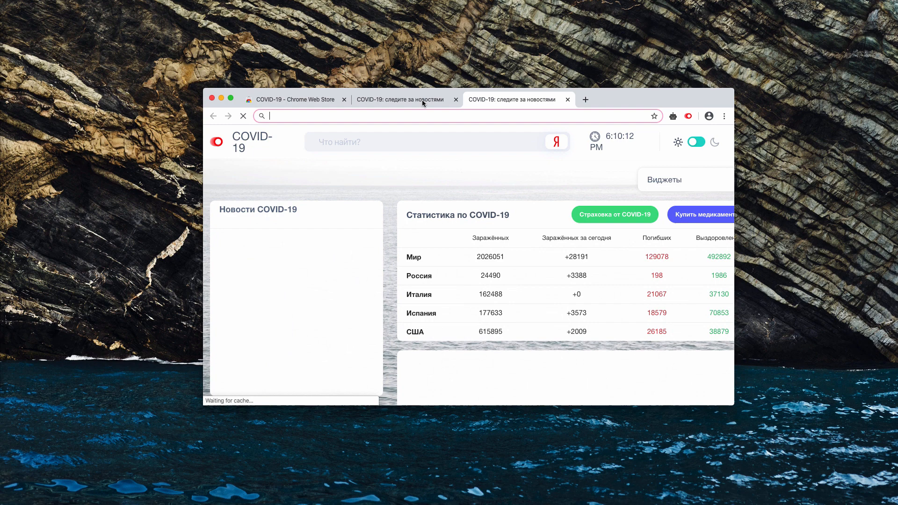
Close the Web Store tab and open new COVID-19 tabs, starting a web search for "virus"
left_click(294, 99)
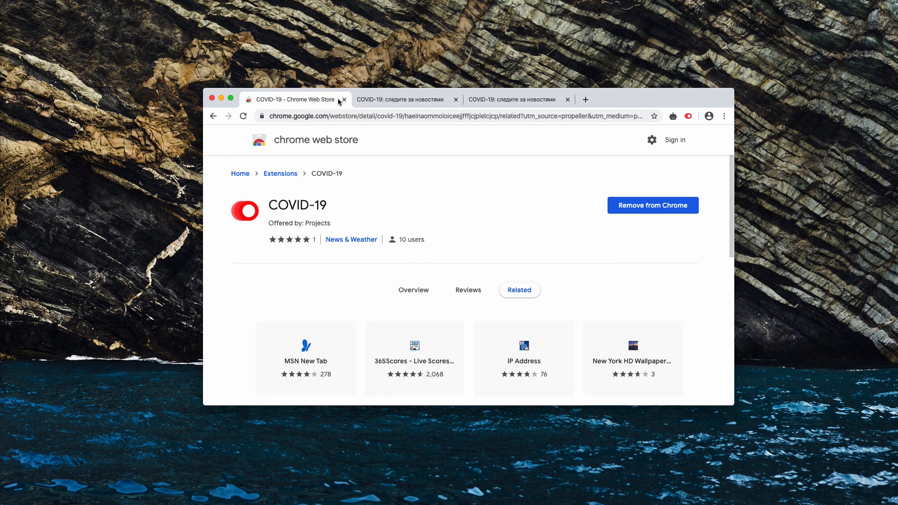
left_click(343, 100)
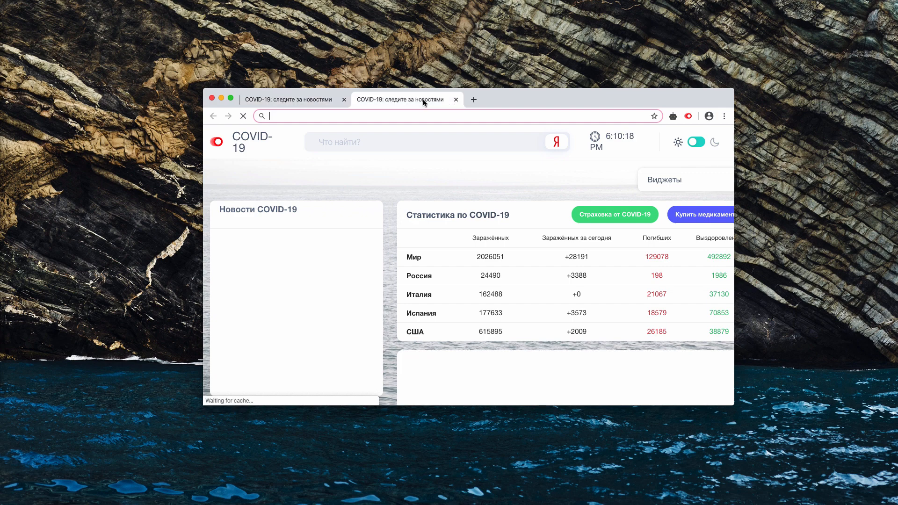
left_click(474, 100)
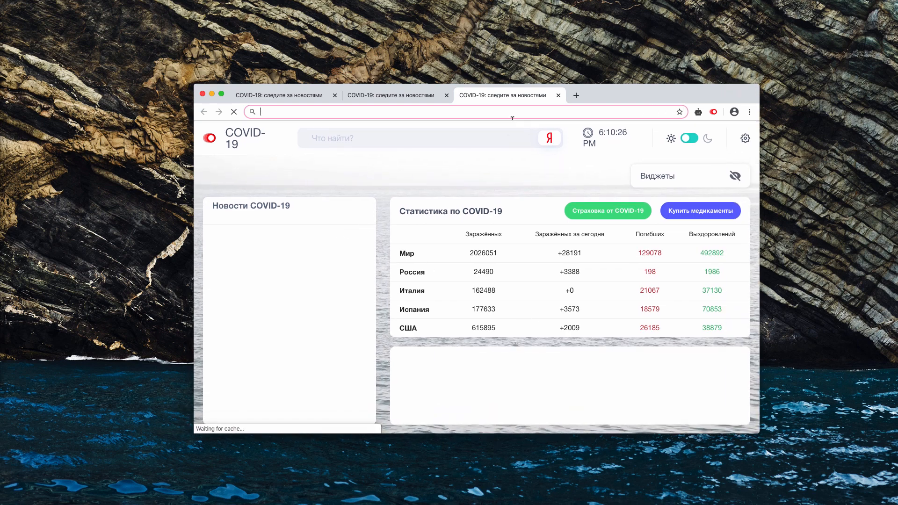
left_click(575, 95)
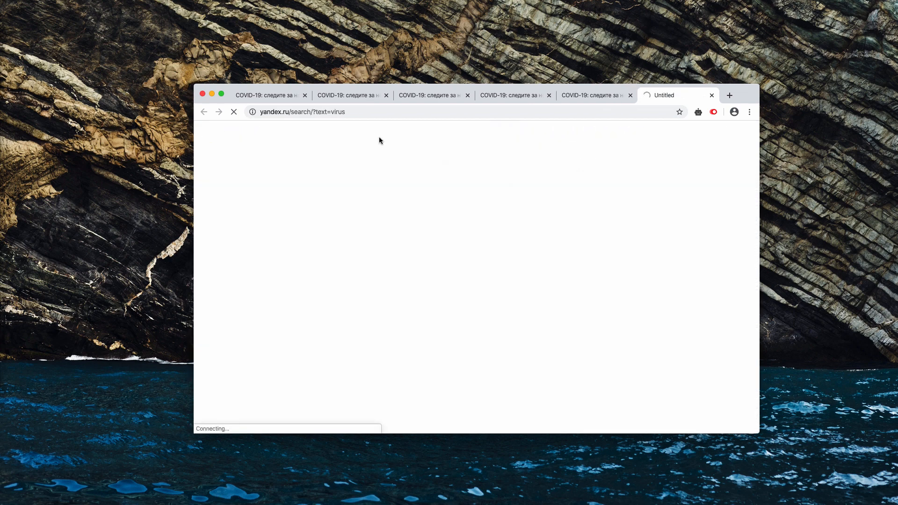
mouse_move(258, 127)
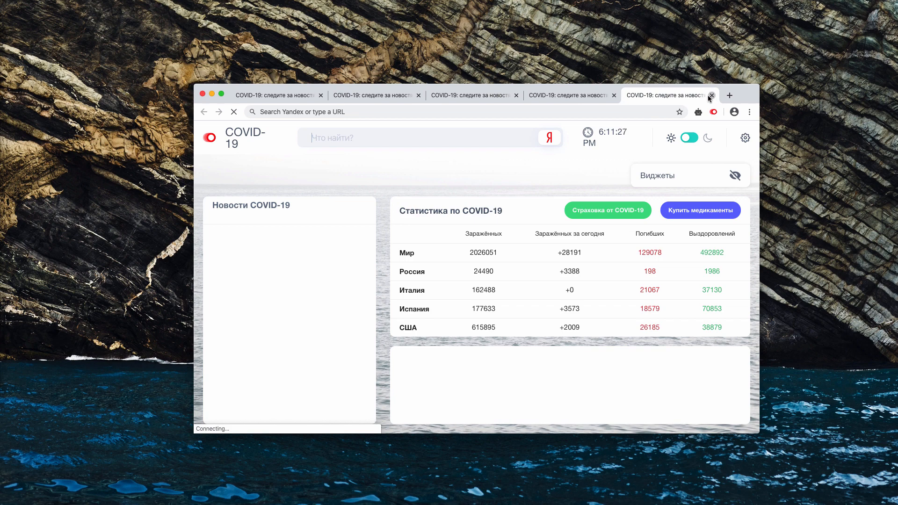
Close extra COVID-19 news tabs down to two and open Chrome's main menu
left_click(712, 95)
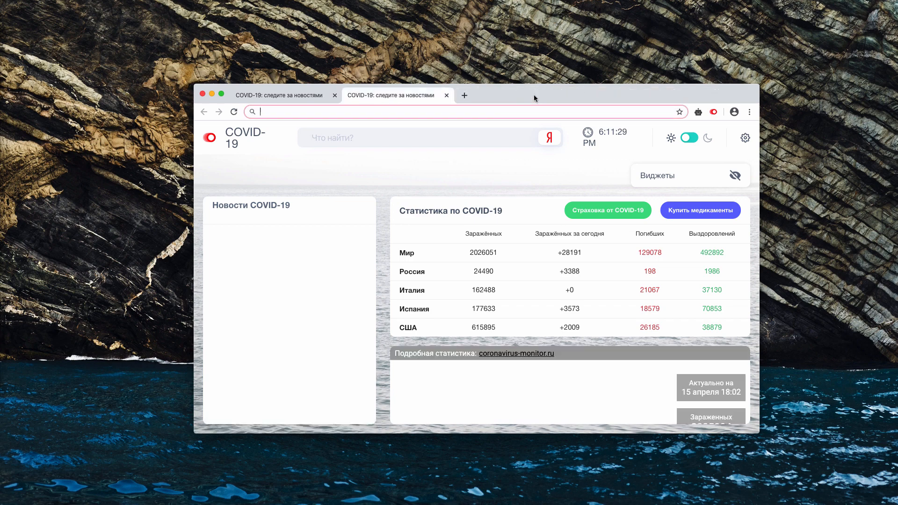
left_click(234, 112)
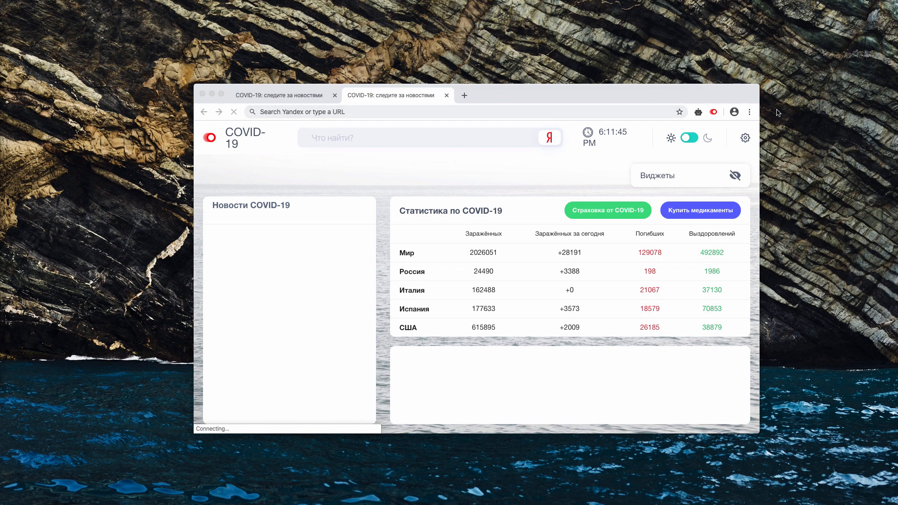
left_click(749, 112)
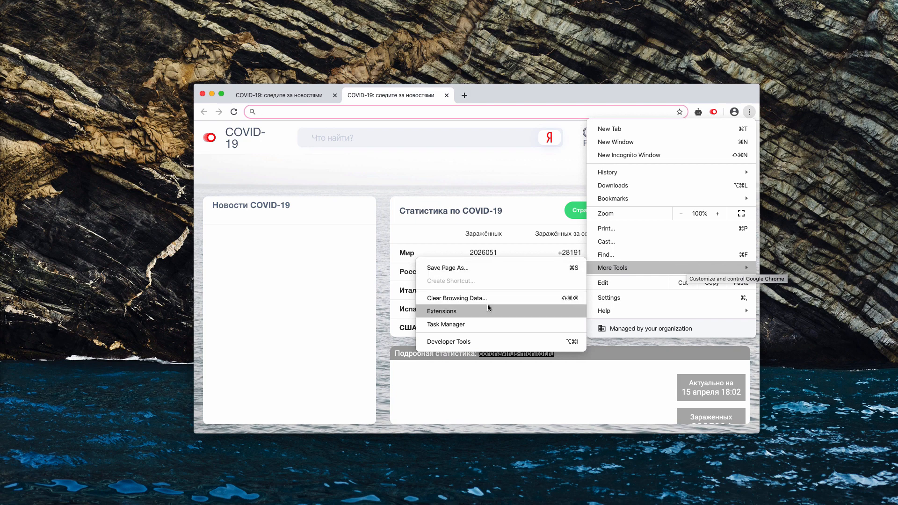
Switch off the COVID-19 extension on the Extensions page and close that page
left_click(440, 311)
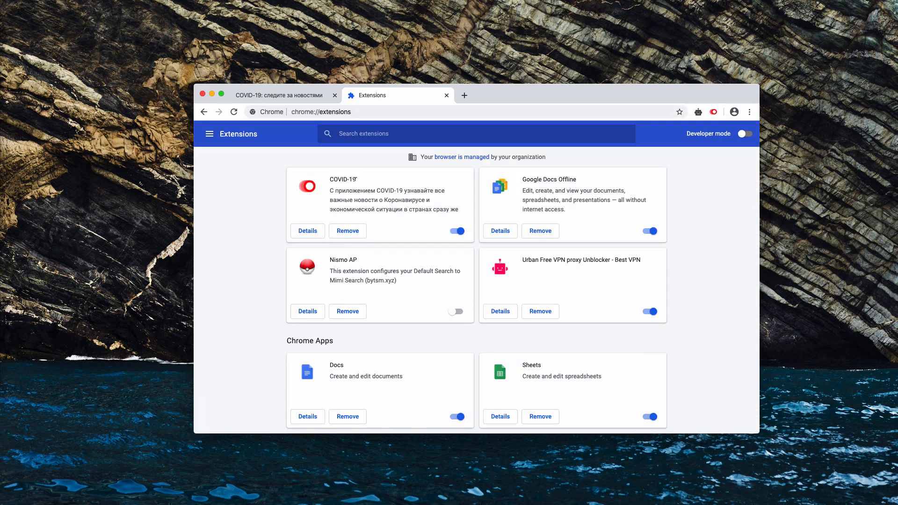
left_click(456, 231)
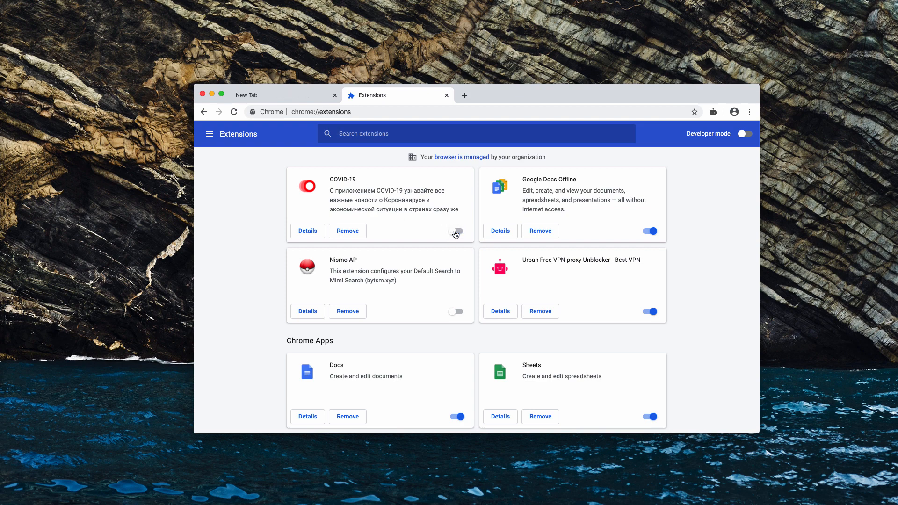
left_click(347, 231)
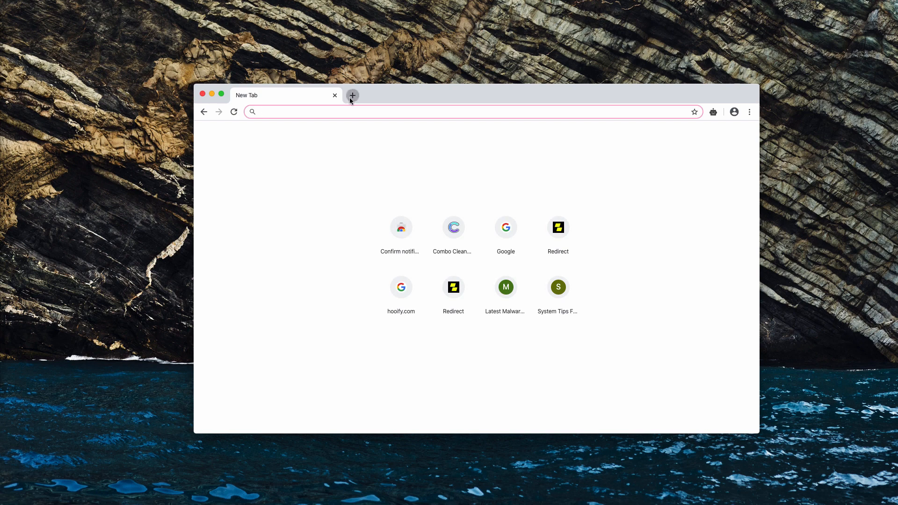
Open combocleaner.com in a new tab
left_click(352, 95)
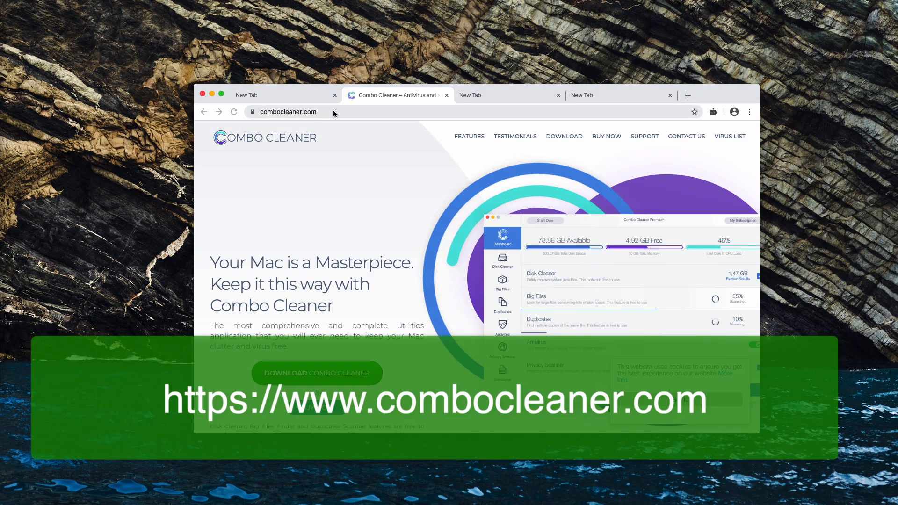
left_click(309, 111)
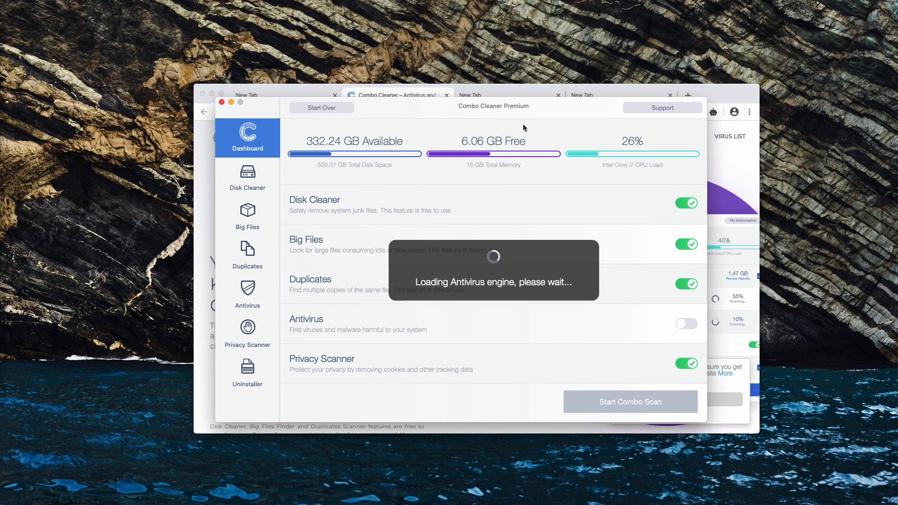
mouse_move(205, 367)
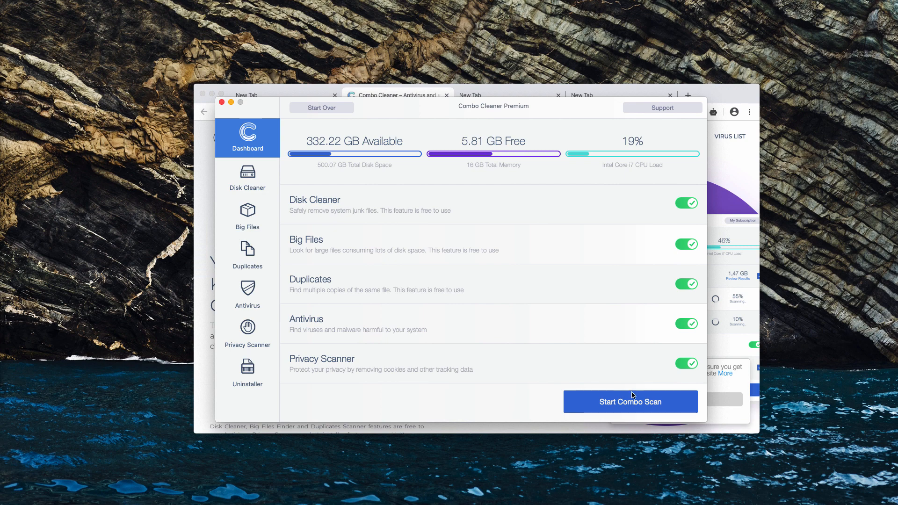
Start the full Combo Scan, which finds 2 antivirus threats
left_click(630, 401)
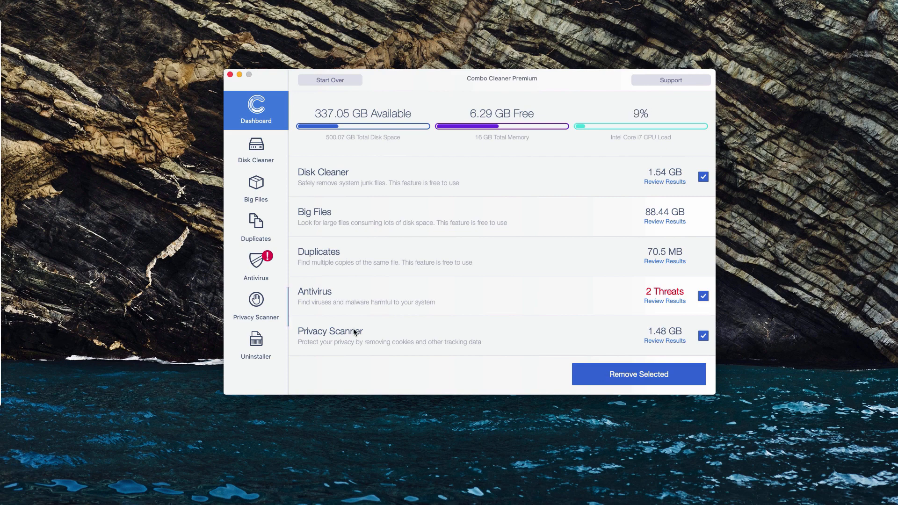
mouse_move(610, 305)
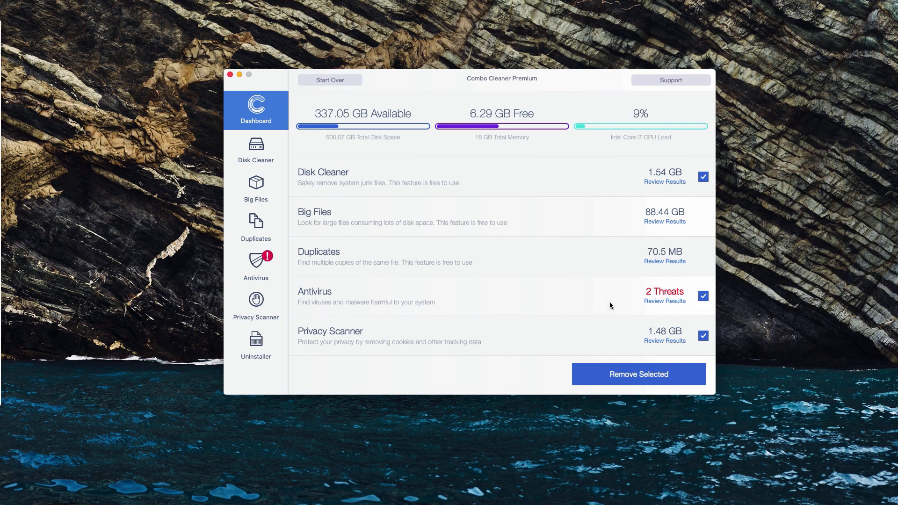
mouse_move(674, 305)
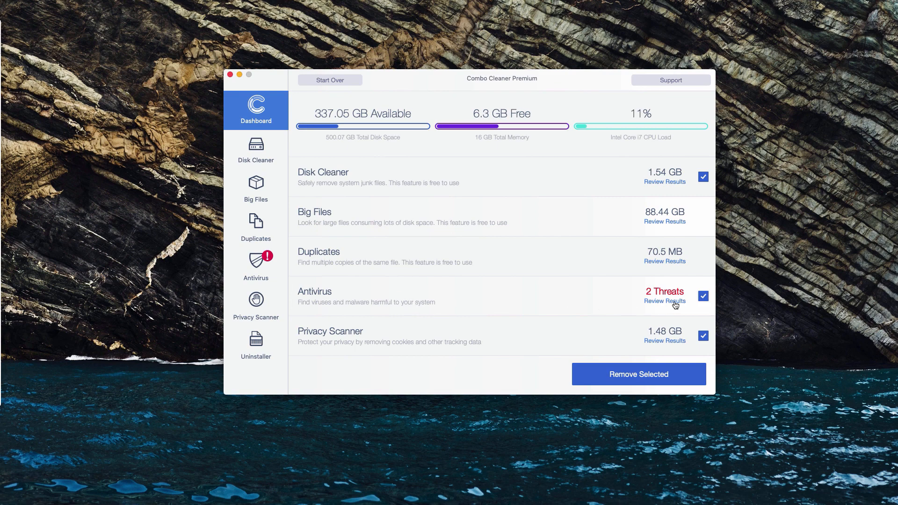
Review the 2 antivirus threats, listing the two infected files in Downloads
left_click(664, 301)
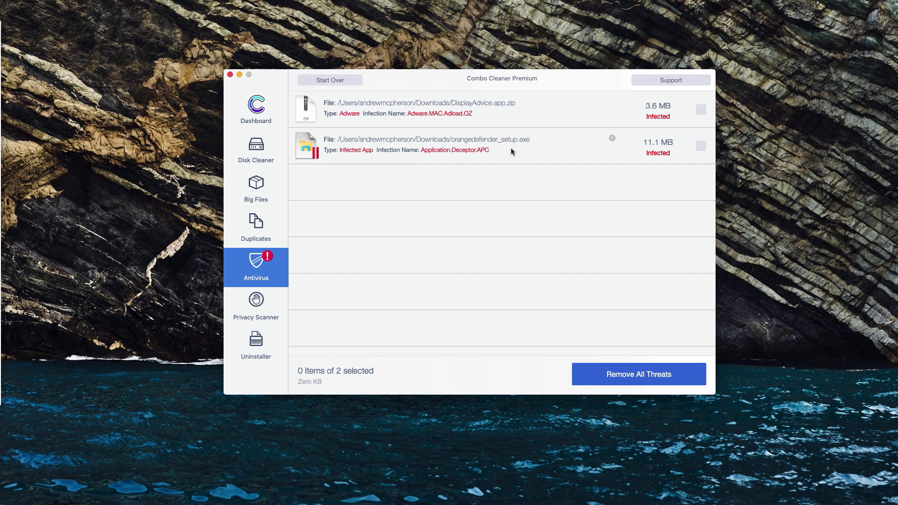
mouse_move(437, 118)
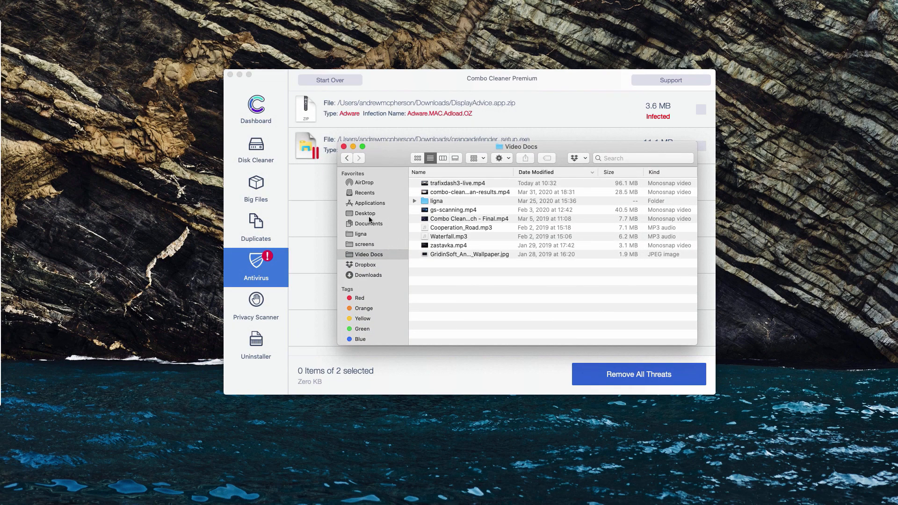
left_click(368, 223)
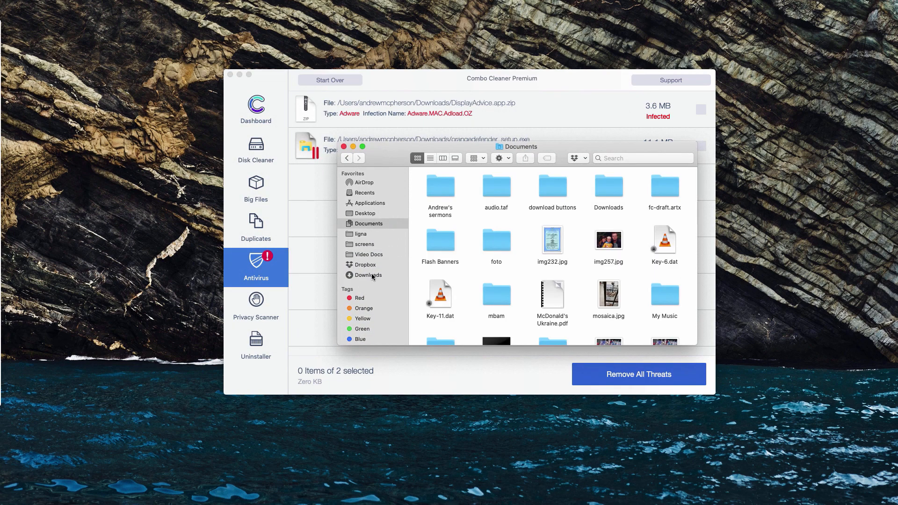
left_click(344, 147)
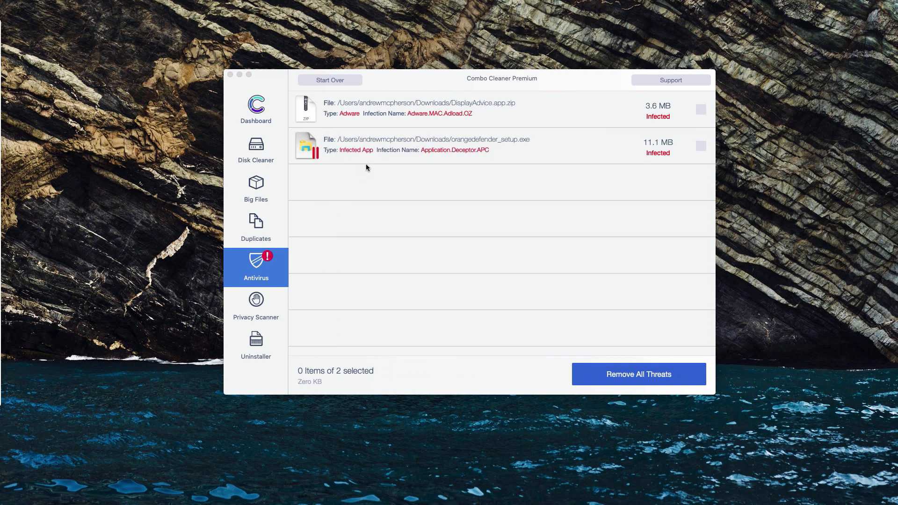
mouse_move(233, 74)
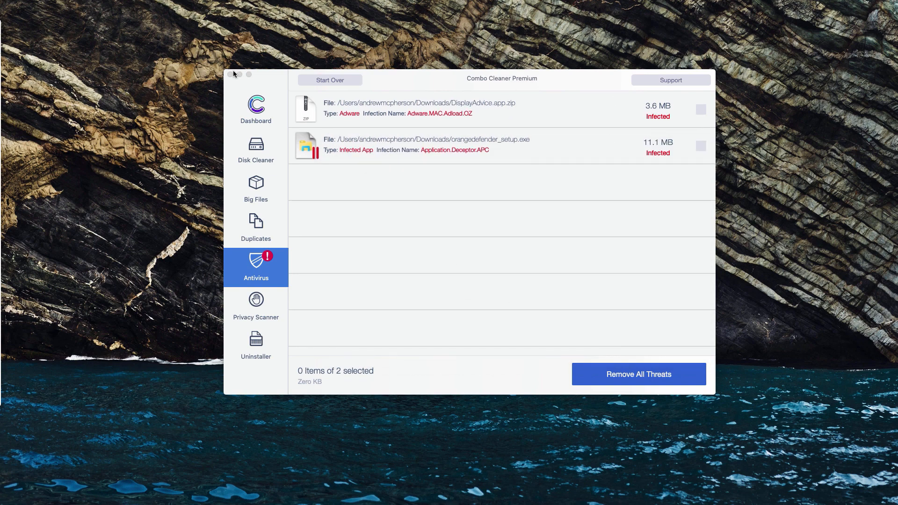